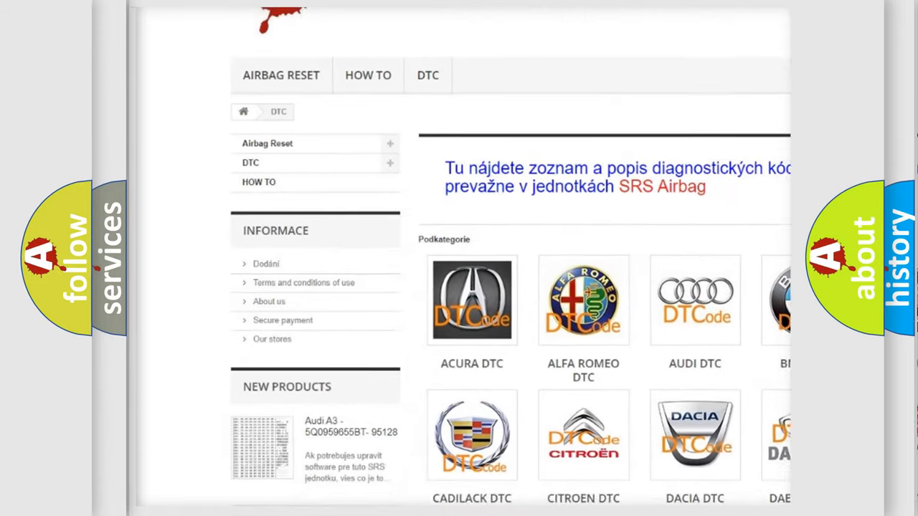
scroll(down, 3)
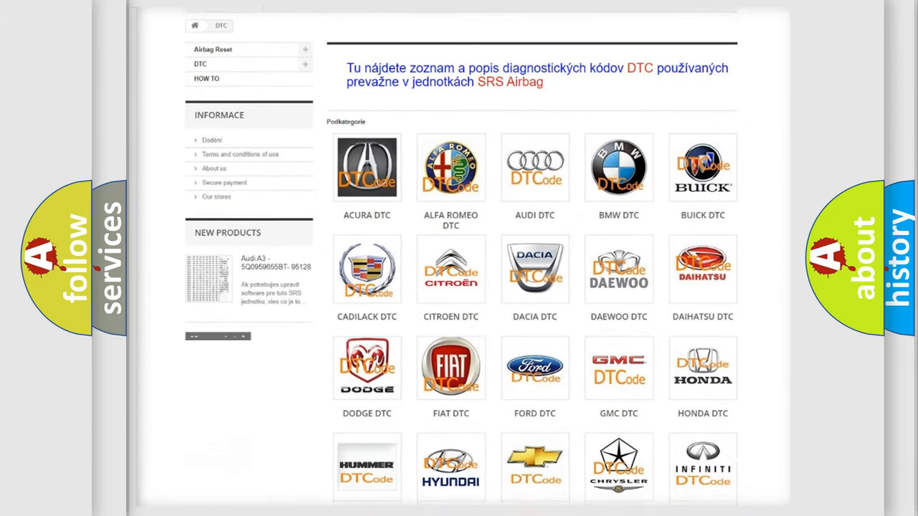
scroll(down, 3)
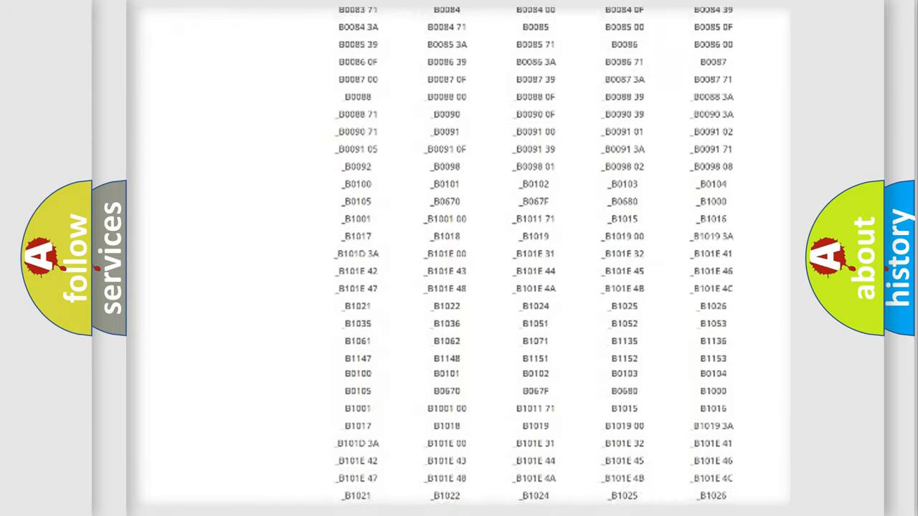
scroll(down, 3)
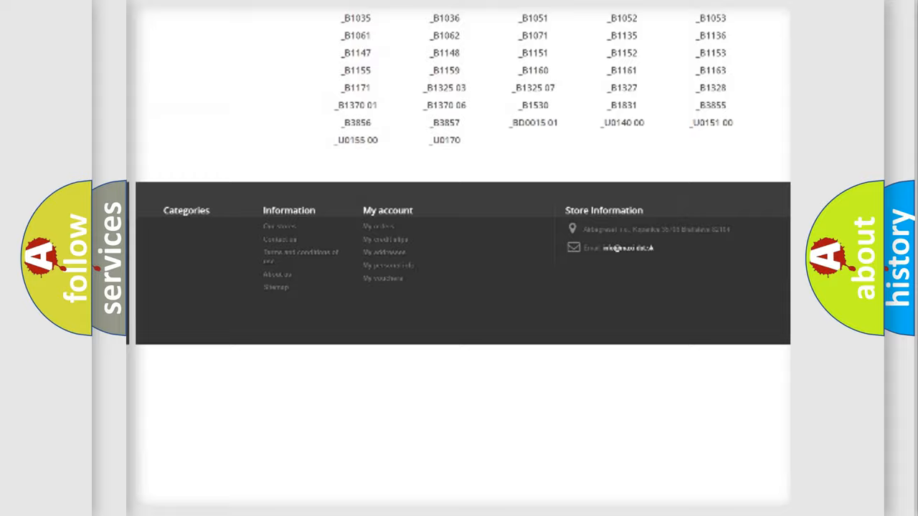
scroll(up, 3)
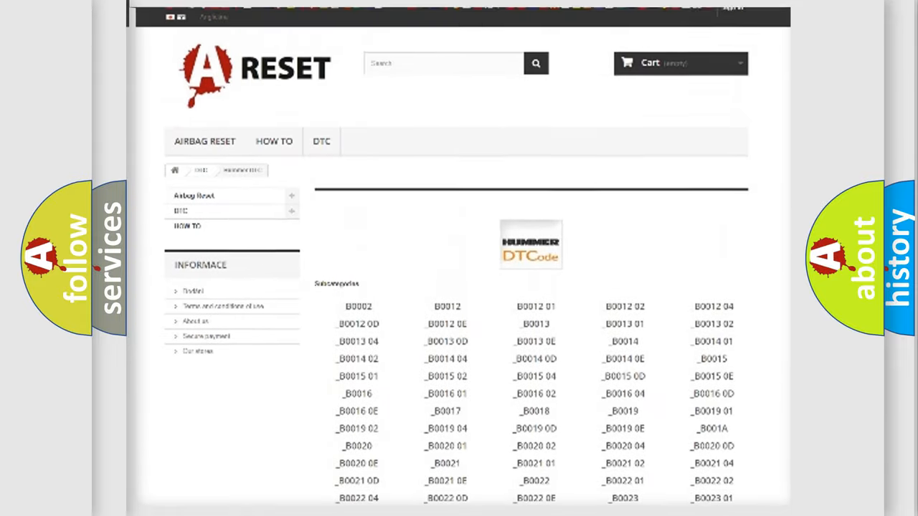